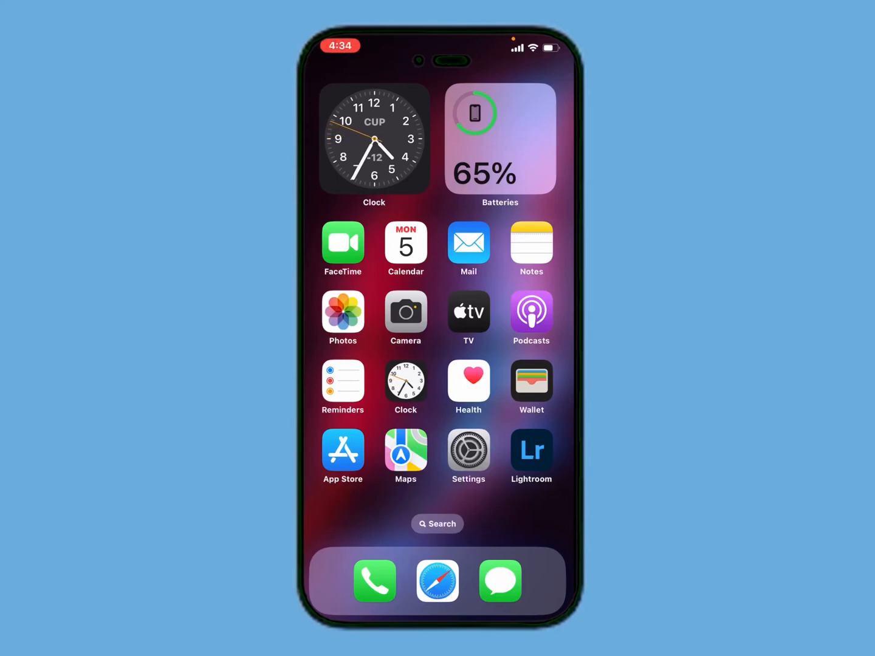
# Step: Launch Settings and go through the Apple ID banner and Media & Purchases to View Account
pyautogui.hscroll(-3)
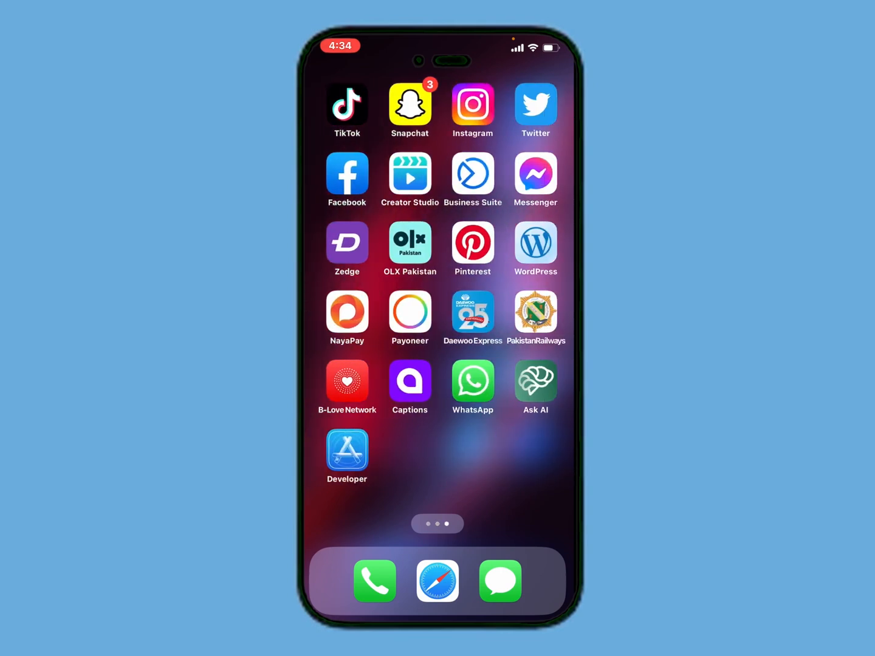
pyautogui.hscroll(-3)
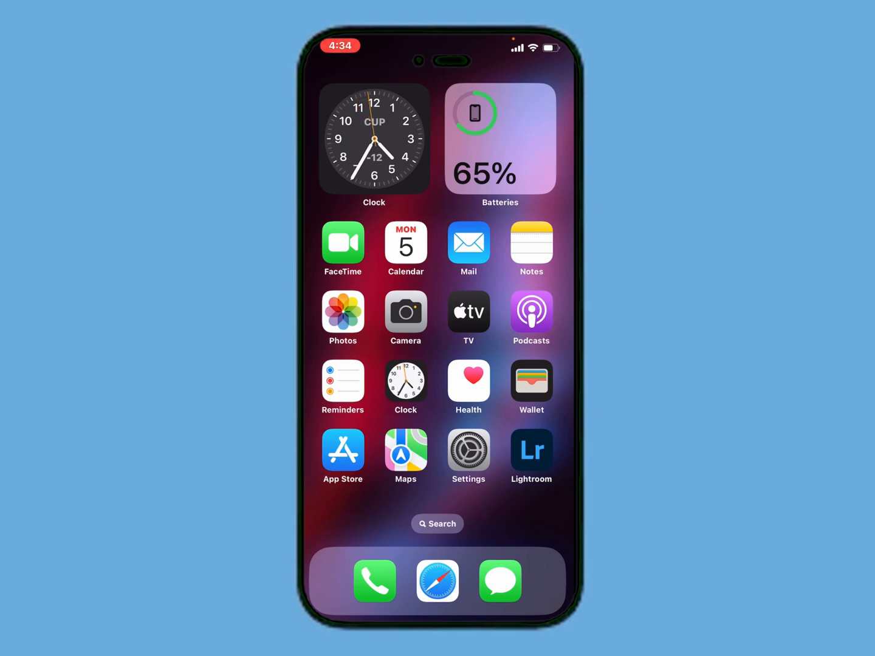
pyautogui.hscroll(-3)
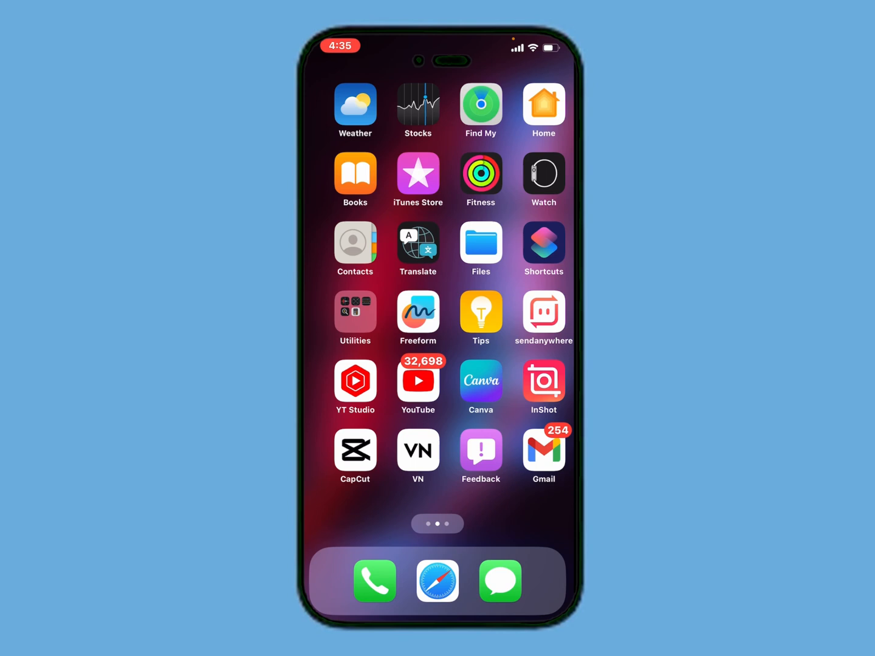
pyautogui.hscroll(-3)
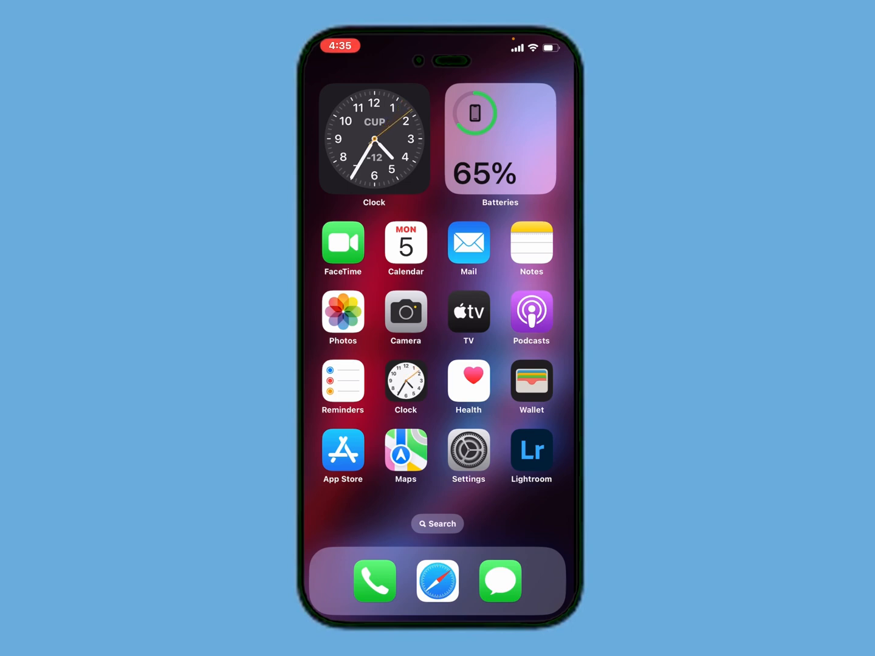
pyautogui.click(469, 452)
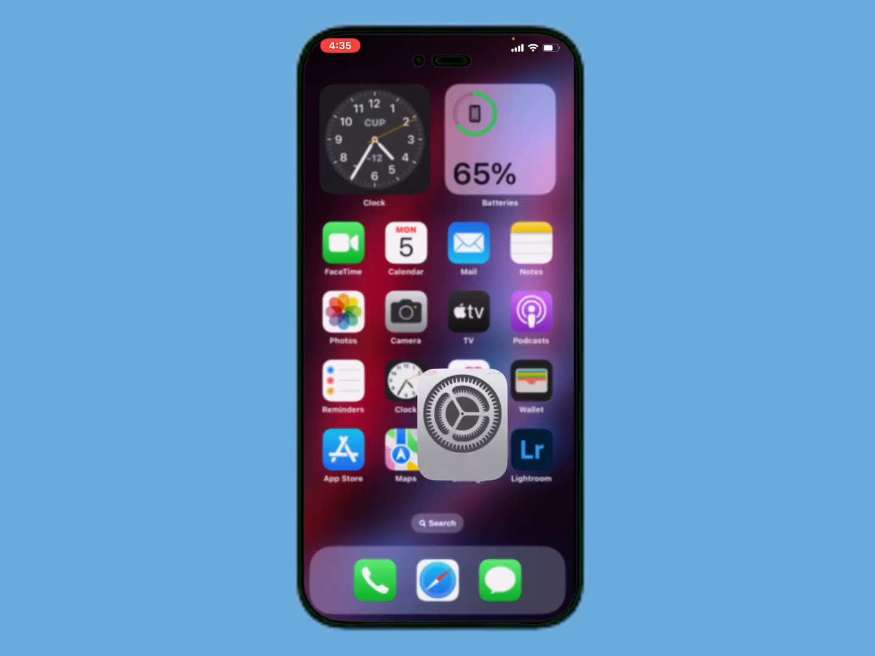
pyautogui.click(463, 424)
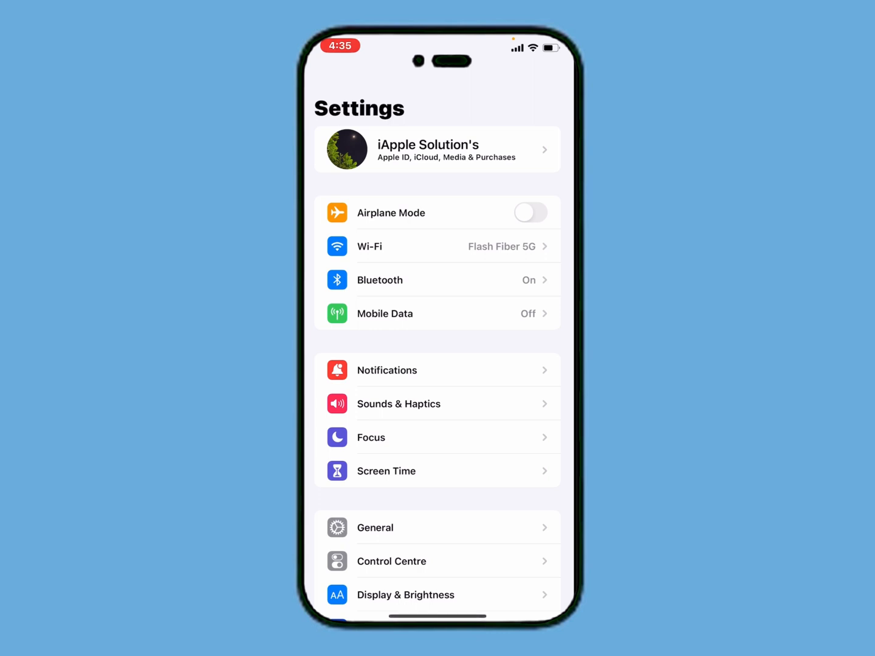
pyautogui.click(437, 149)
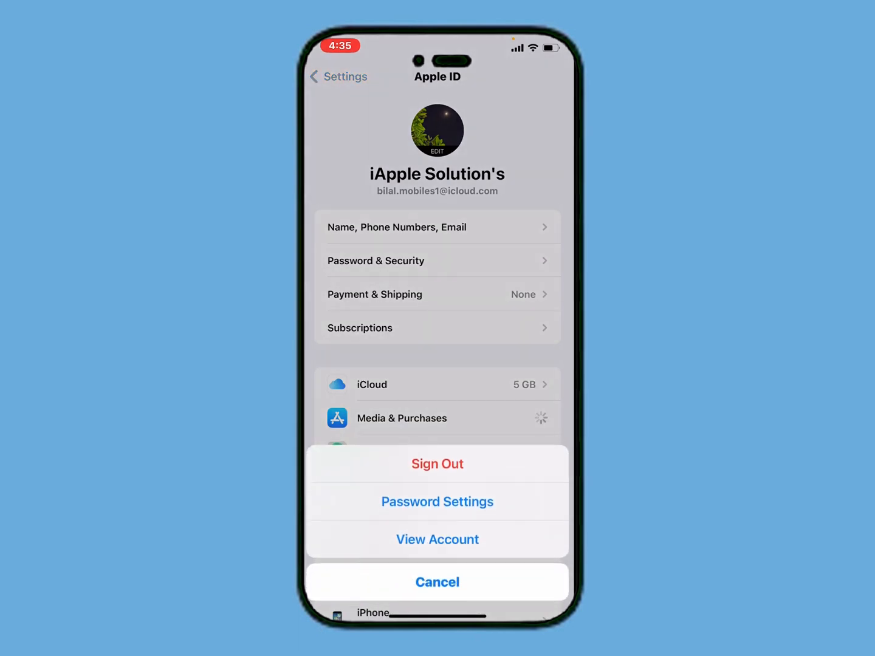
pyautogui.click(437, 539)
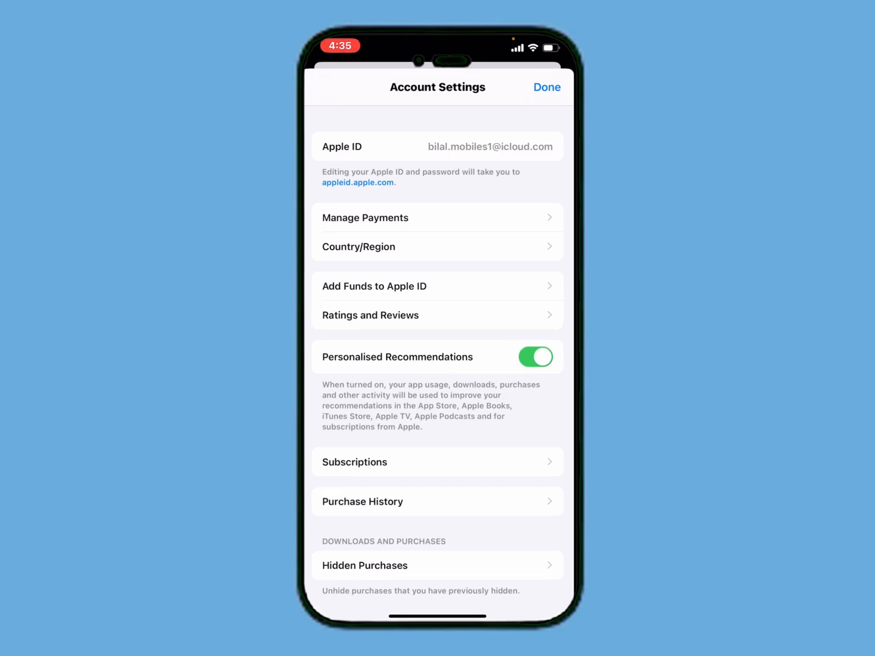
# Step: Check Manage Payments, find no saved payment method, and go back to Account Settings
pyautogui.click(364, 217)
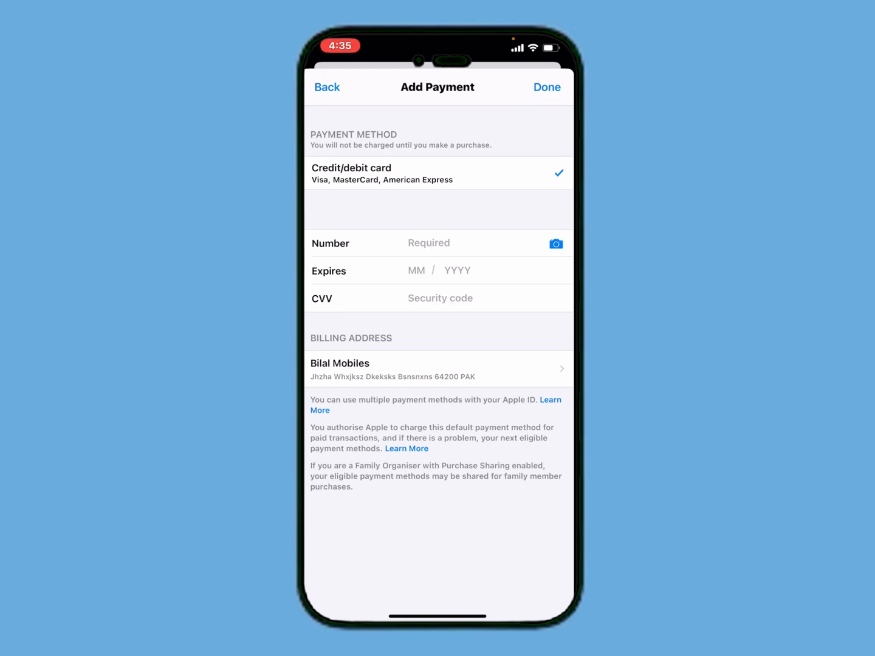
pyautogui.click(327, 87)
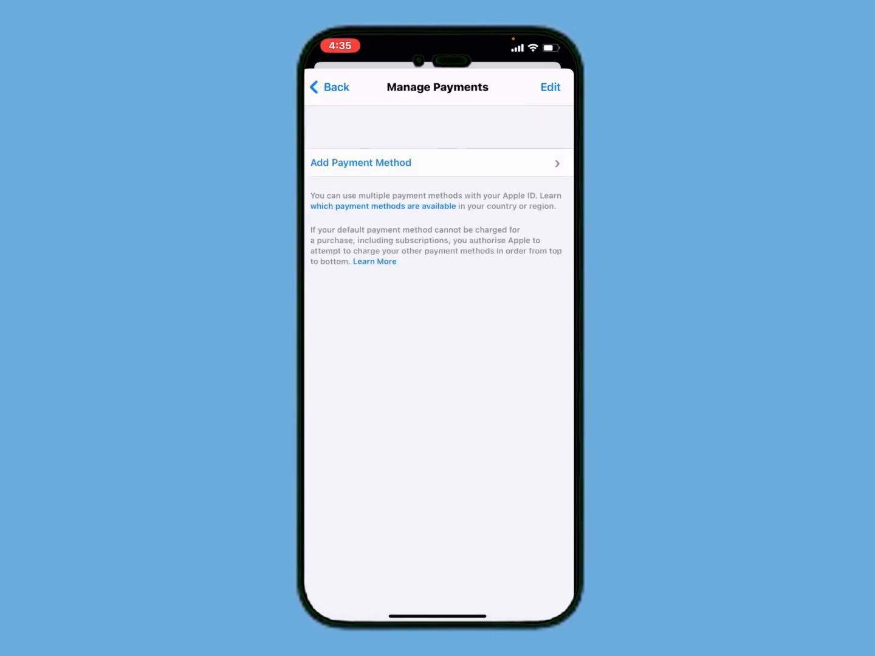
pyautogui.click(329, 86)
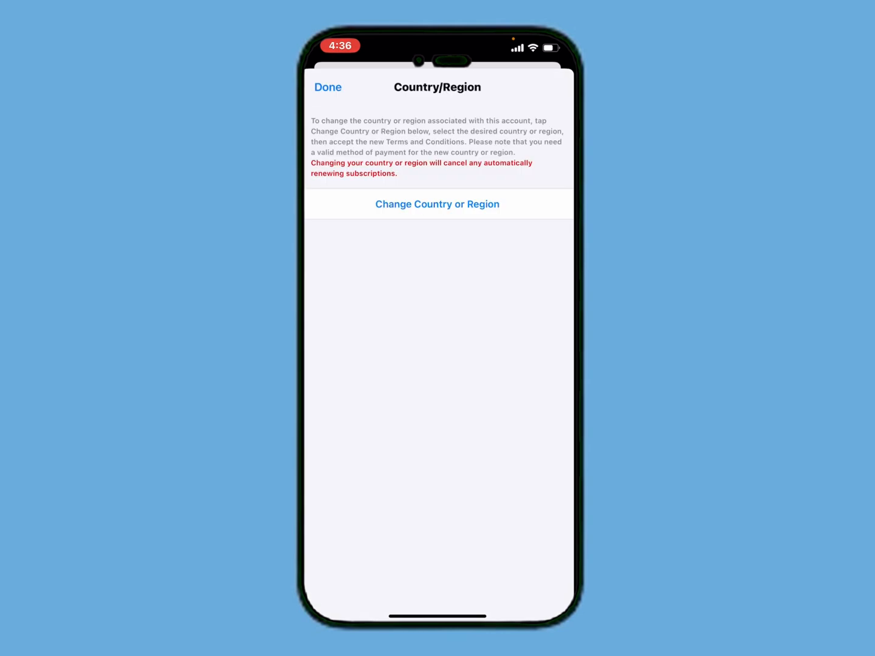
# Step: Start a Country/Region change and agree to the Terms and Conditions
pyautogui.click(436, 203)
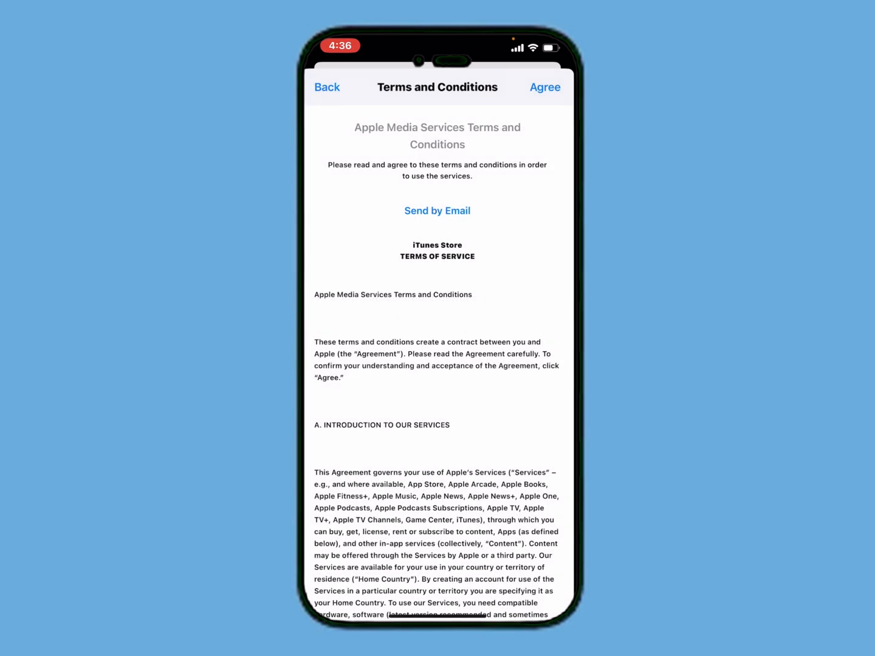
pyautogui.click(545, 87)
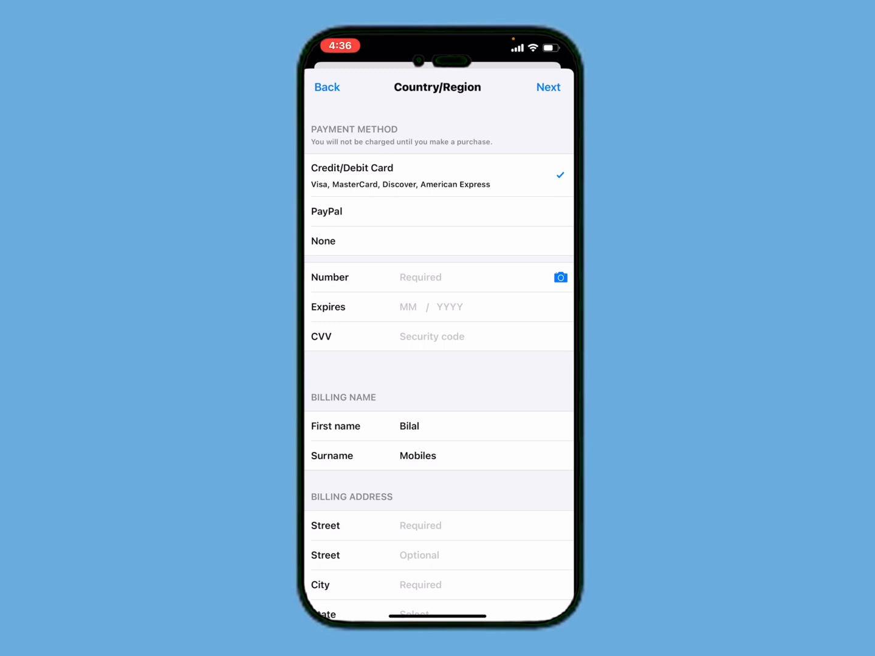
# Step: Select PayPal as the payment method and scroll to review the billing form
pyautogui.click(326, 211)
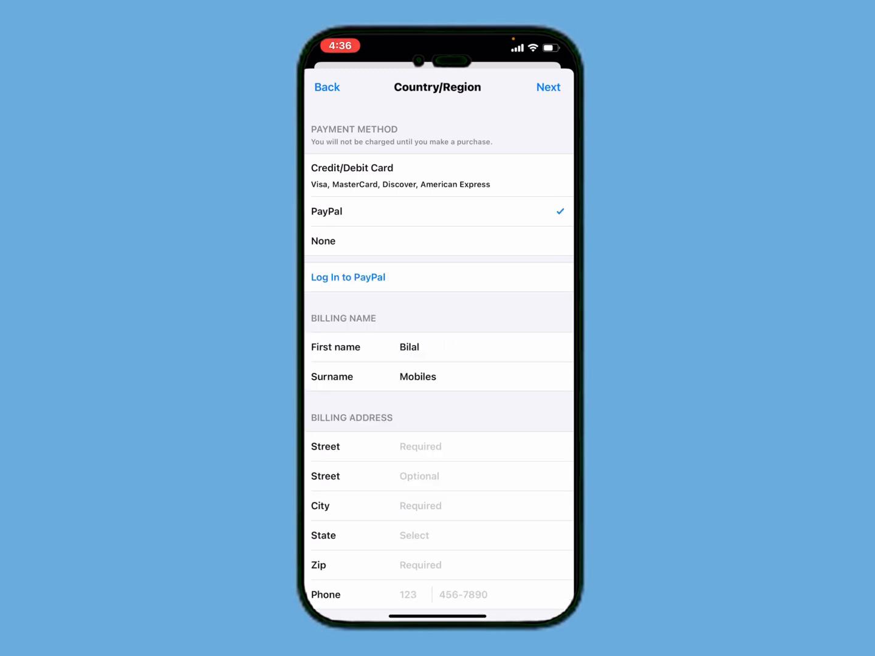
pyautogui.scroll(-3)
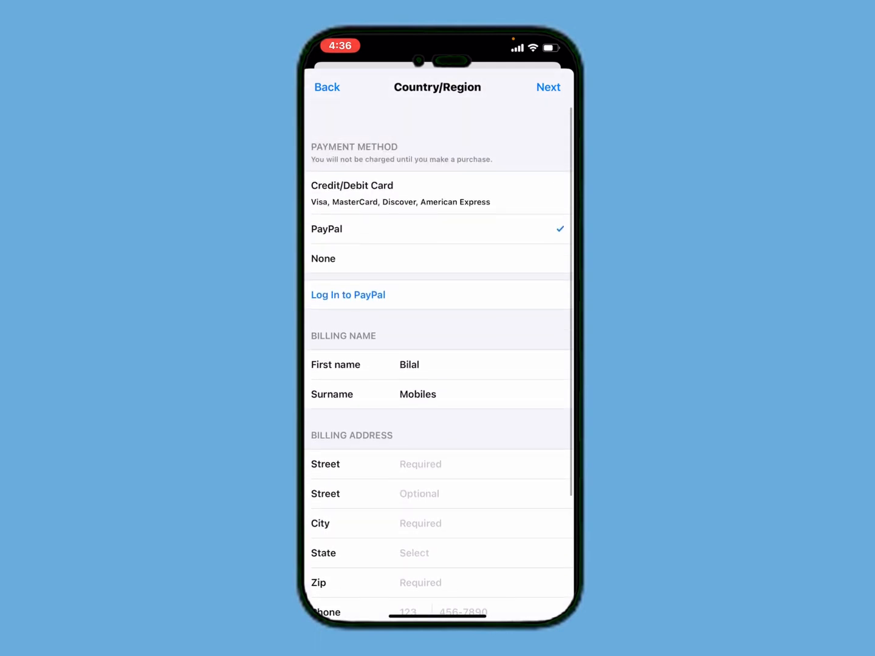
pyautogui.scroll(3)
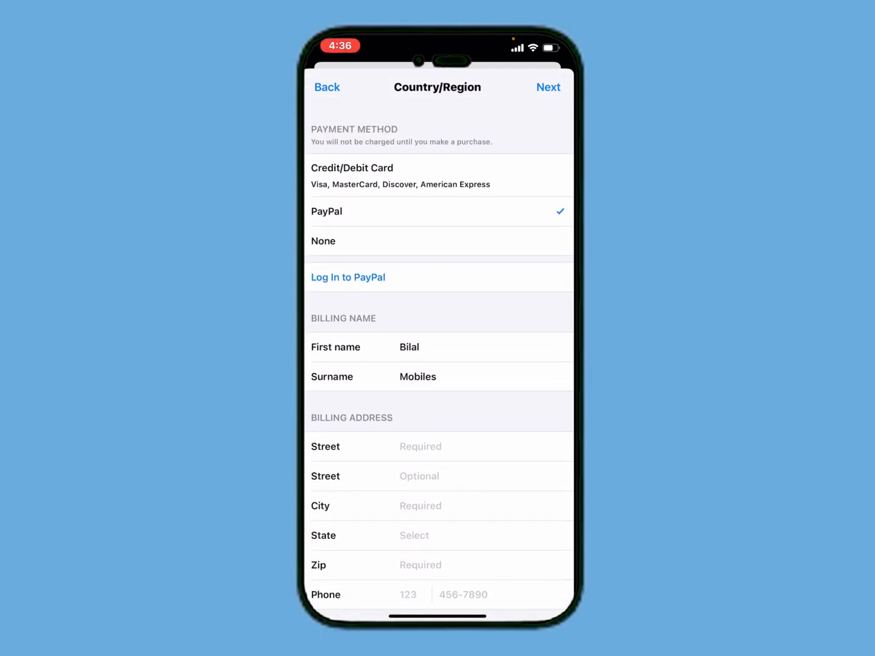